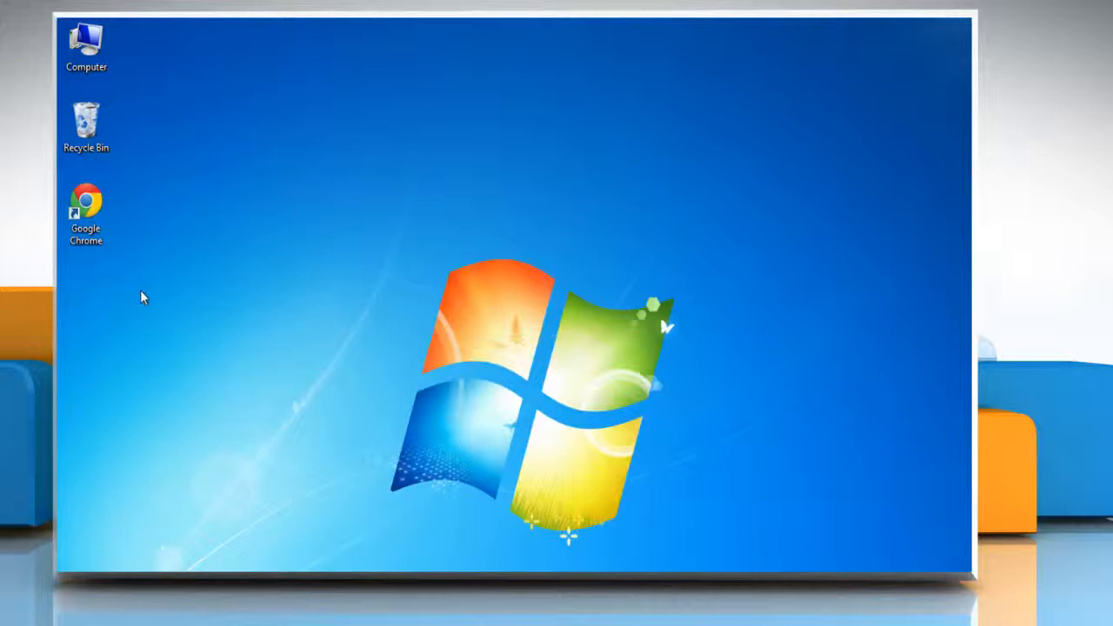
- Launch Google Chrome from the desktop shortcut
left_click(85, 206)
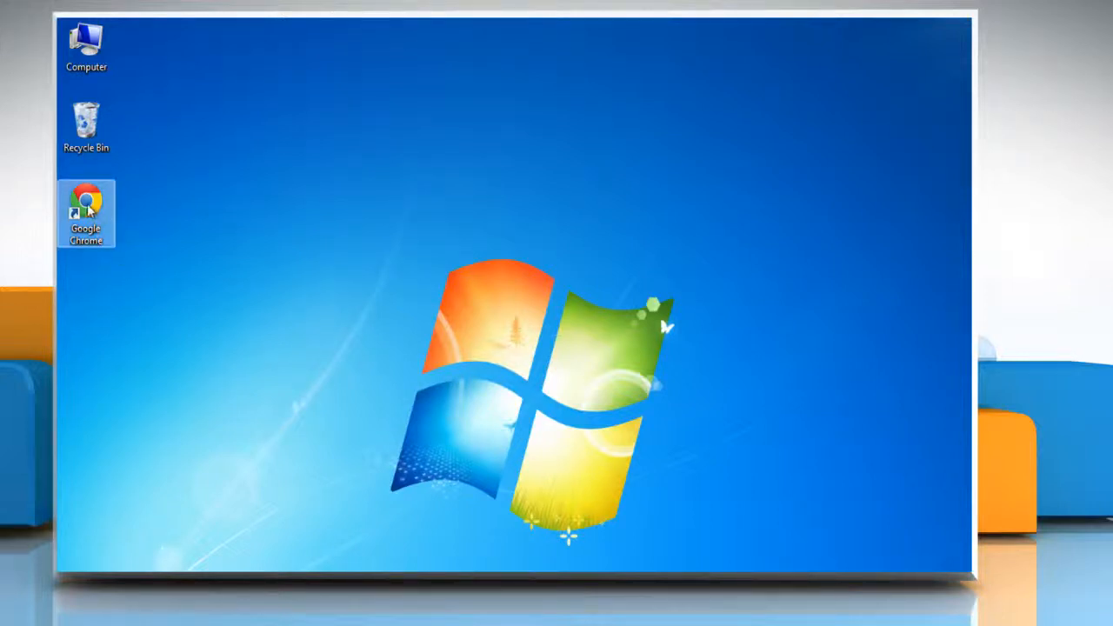
double_click(87, 212)
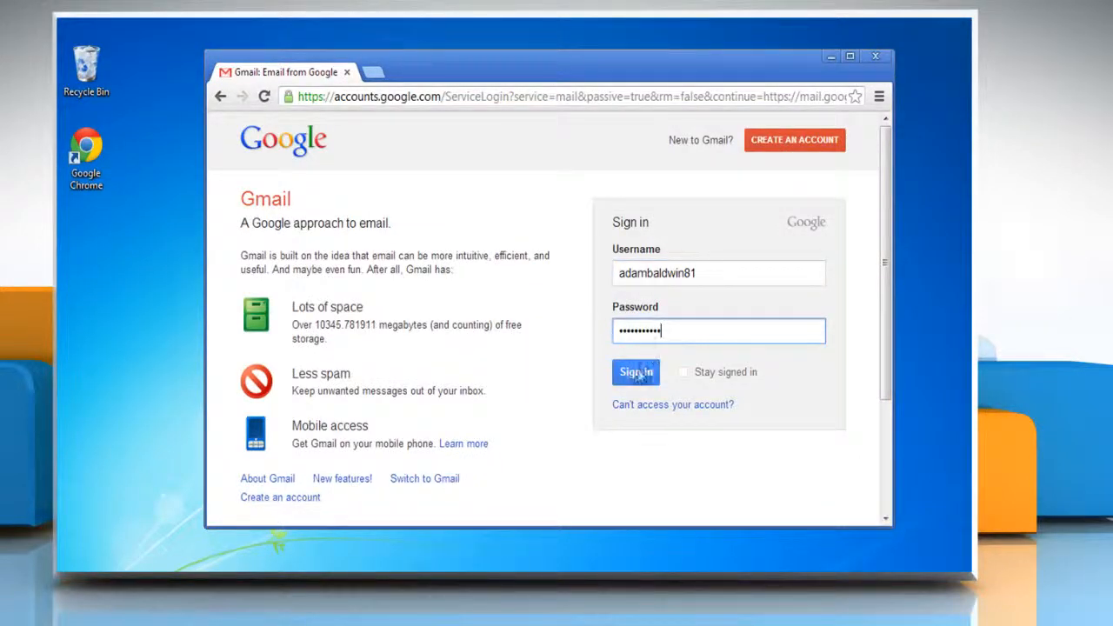
- Sign in, reach Gmail's General settings, show all language options and tick 'Enable input tools'
left_click(637, 372)
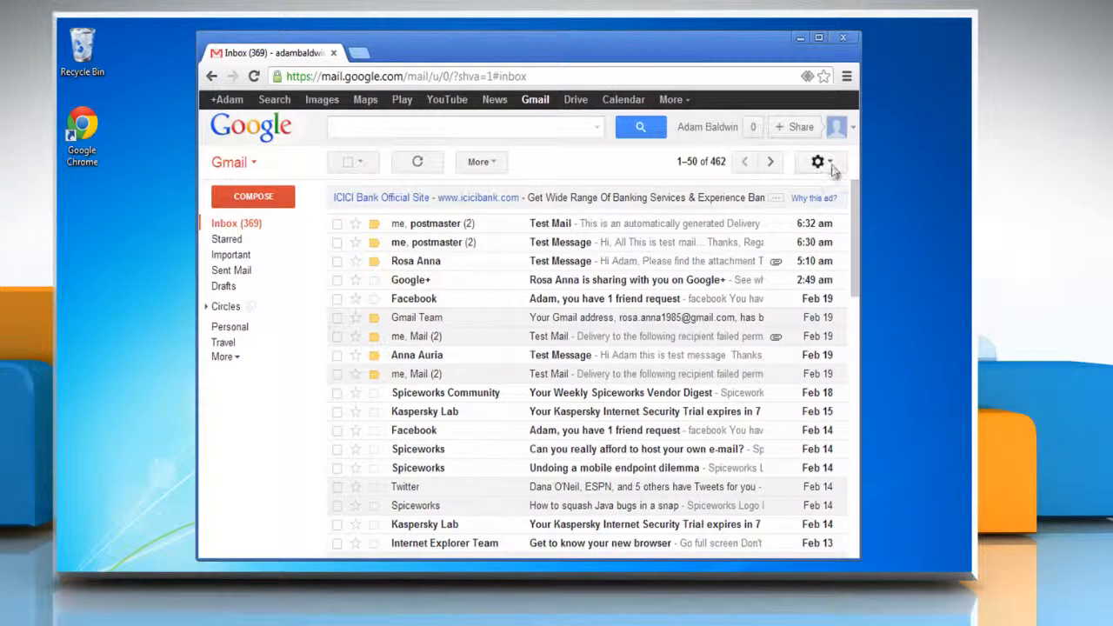
left_click(818, 161)
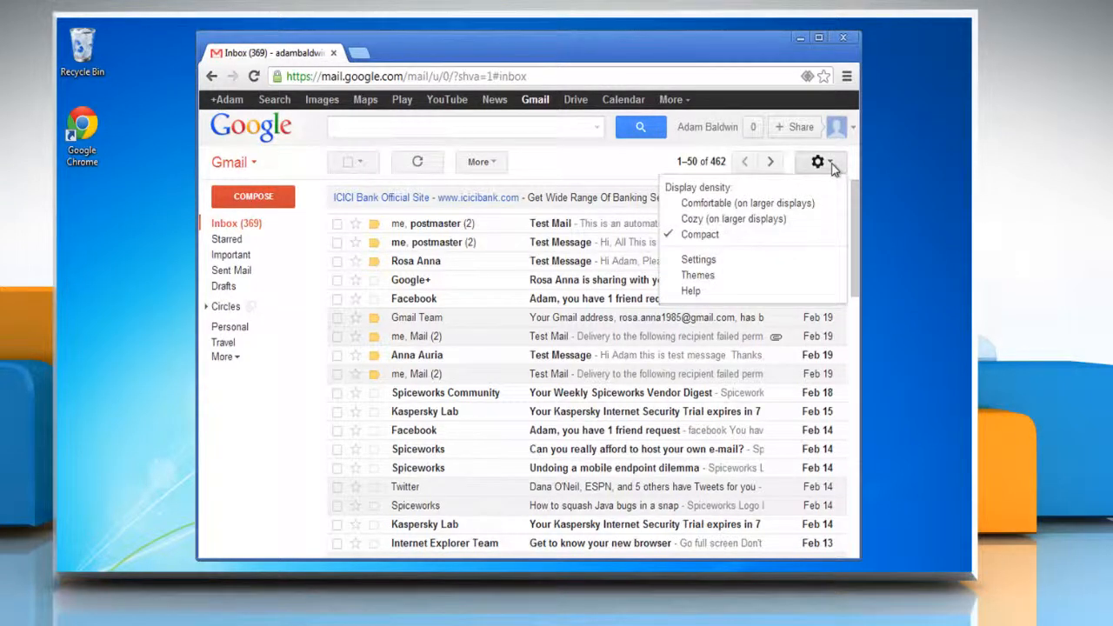
left_click(699, 260)
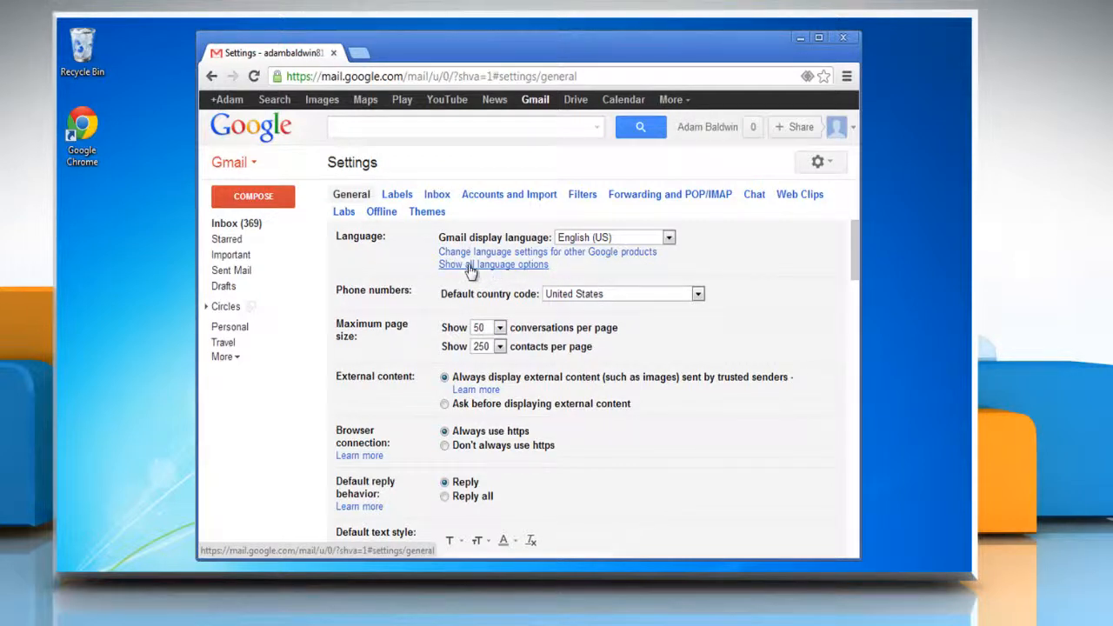
left_click(494, 264)
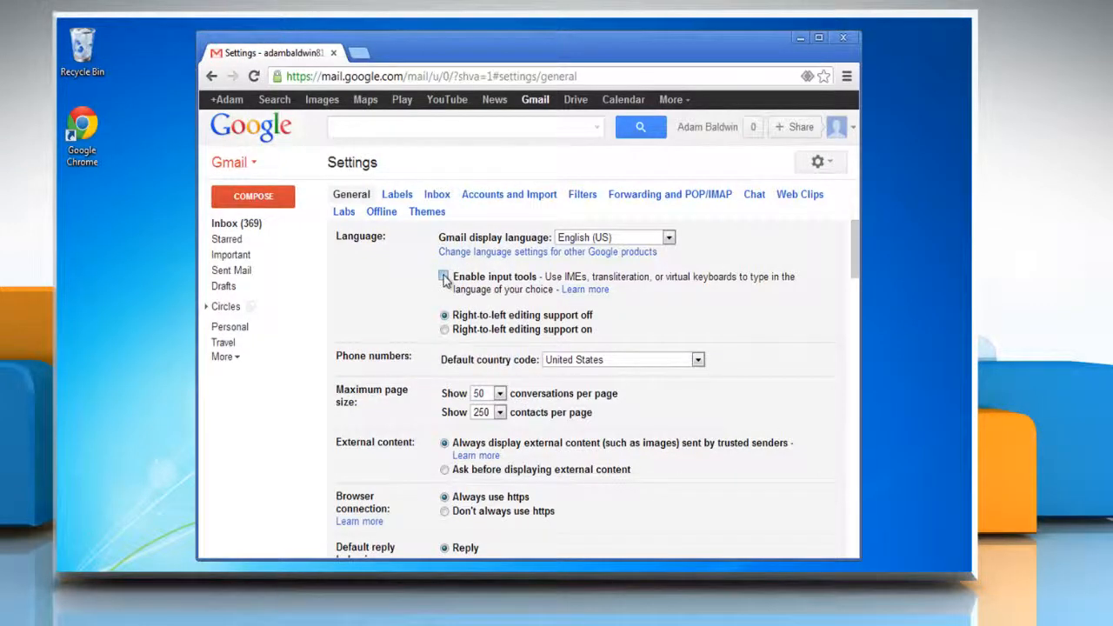
left_click(446, 277)
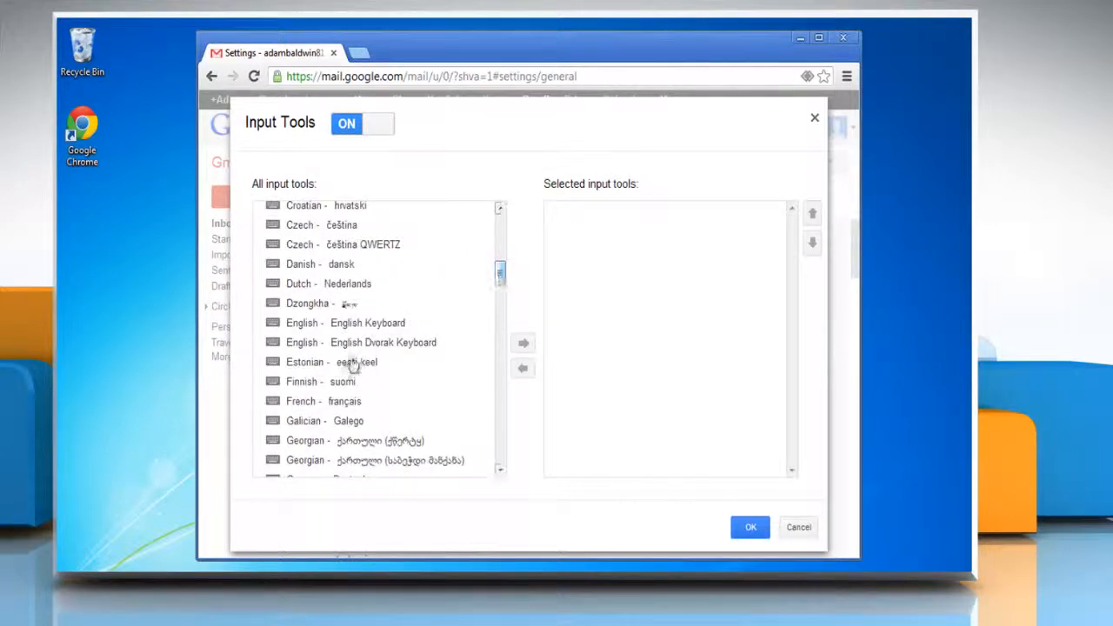
- Add French and Dutch as input tools, move Nederlands above français, and confirm
left_click(323, 400)
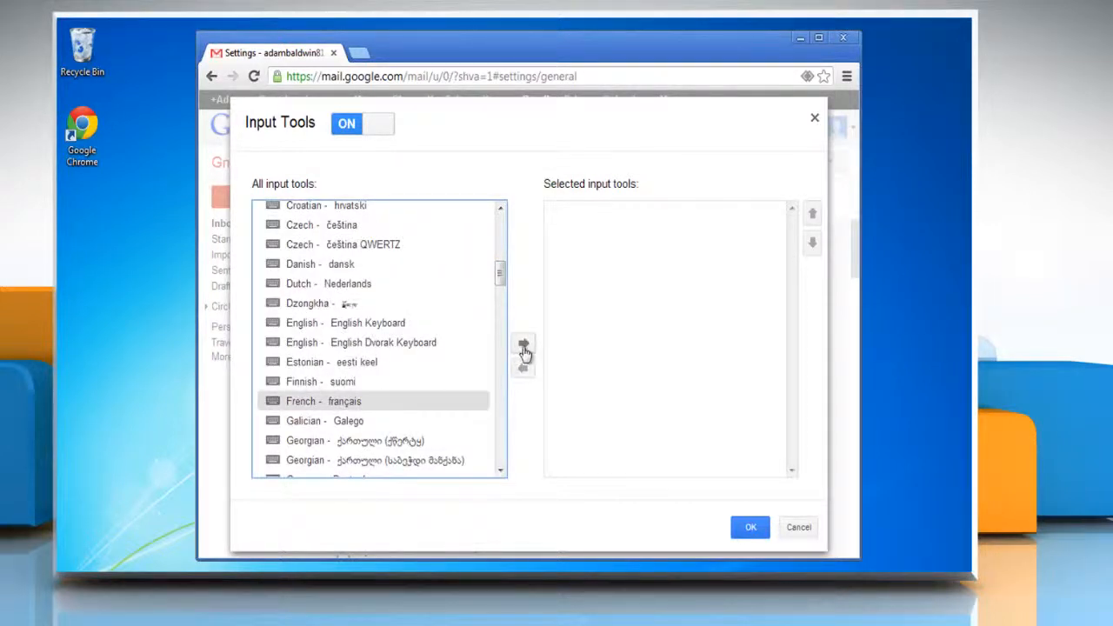
left_click(522, 342)
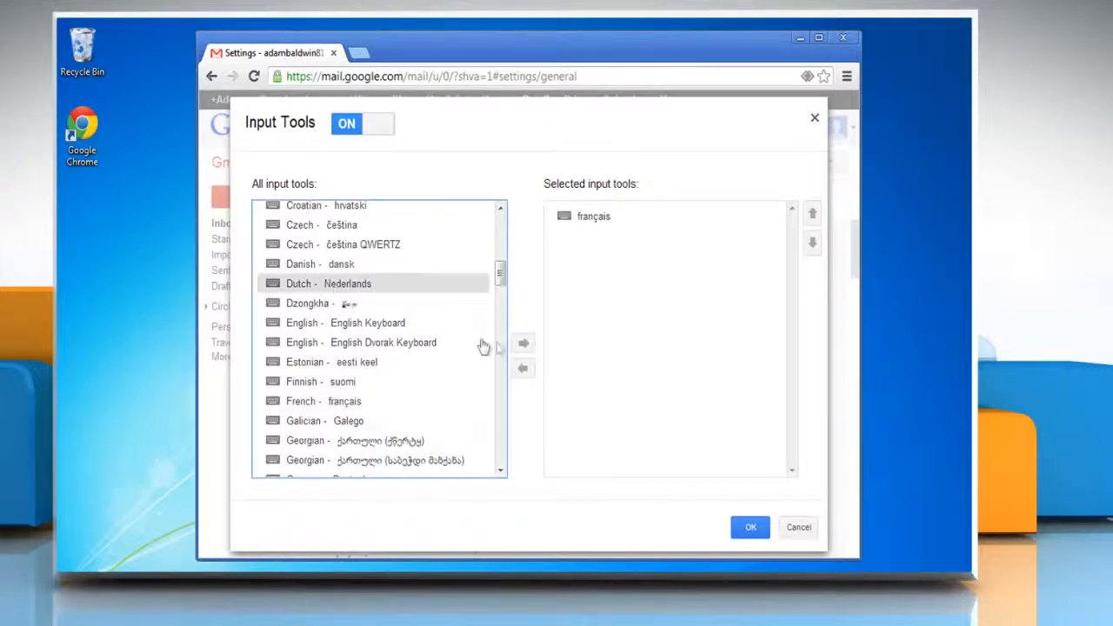
left_click(522, 341)
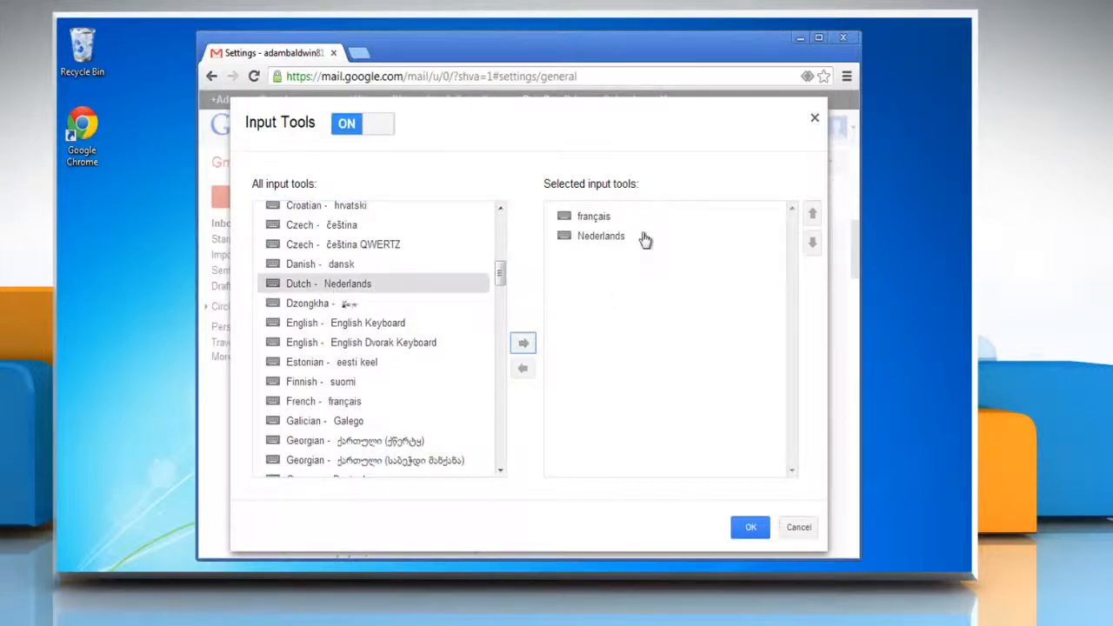
left_click(602, 236)
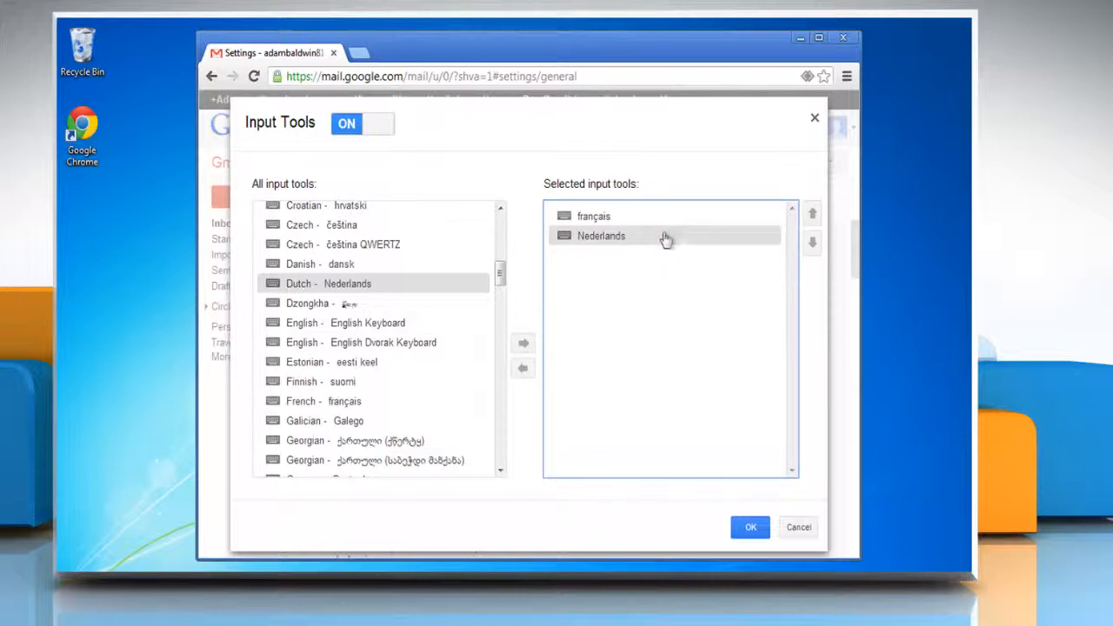
left_click(811, 212)
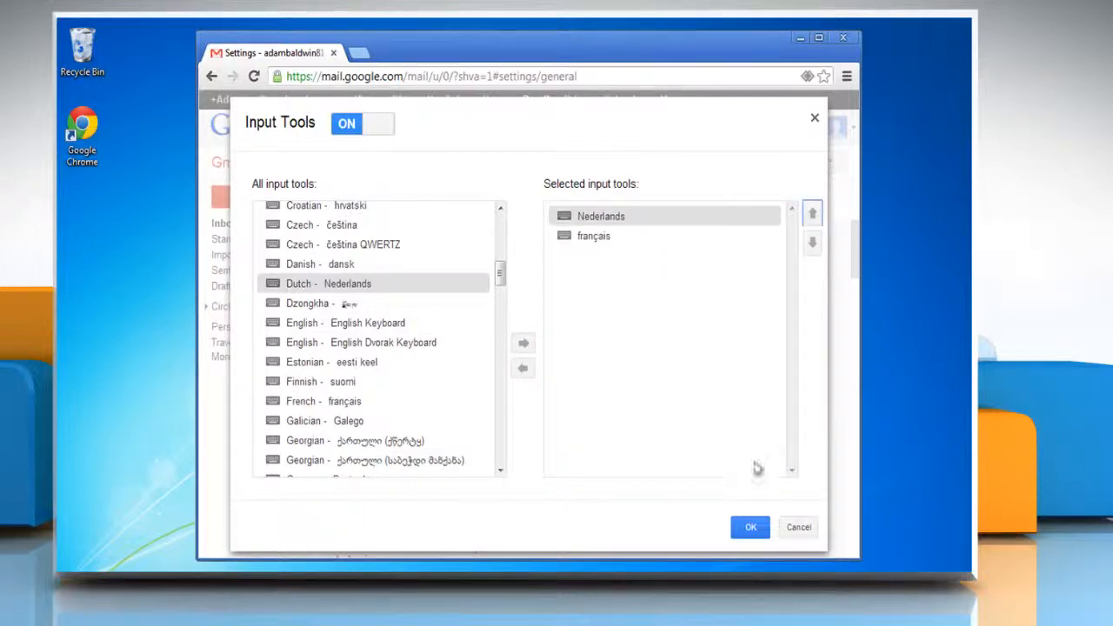
left_click(750, 527)
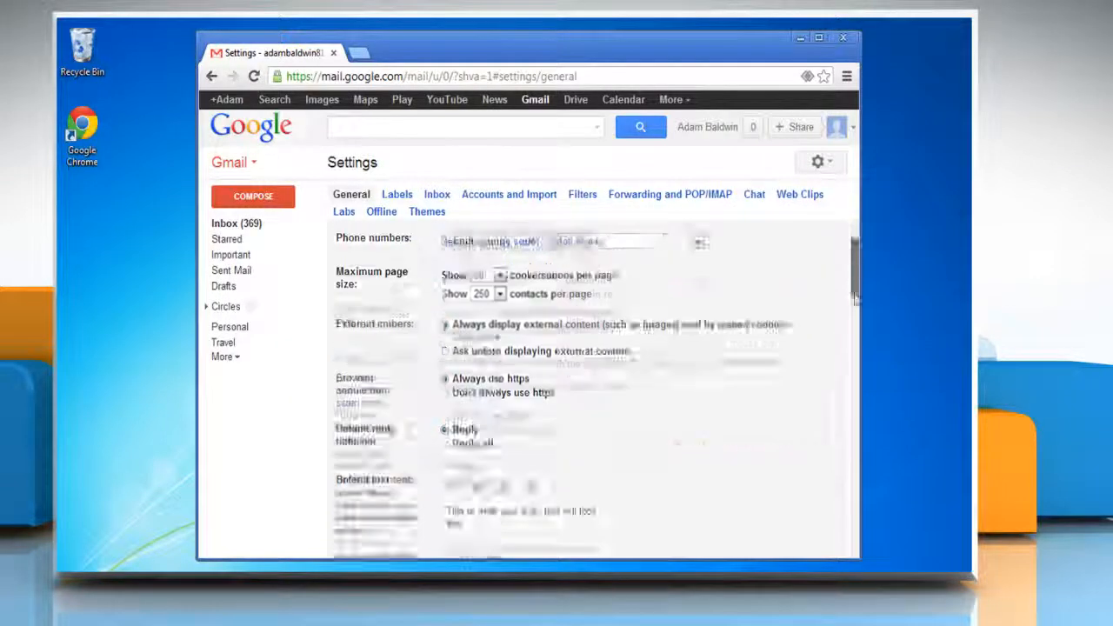
- Save the General settings changes and return to the inbox
scroll("down", 3)
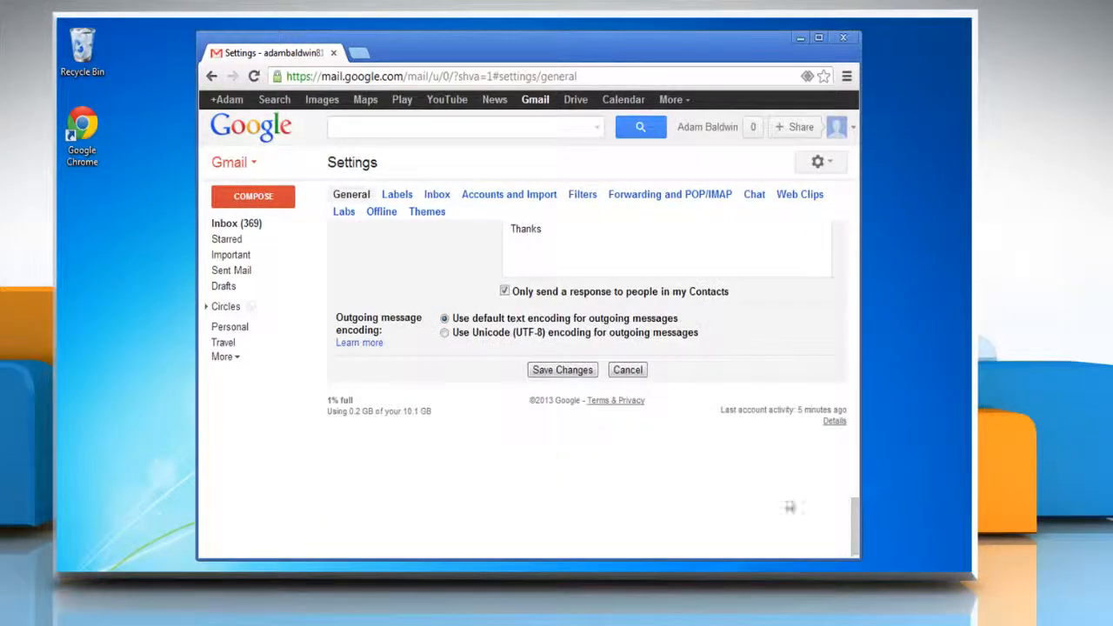
left_click(561, 368)
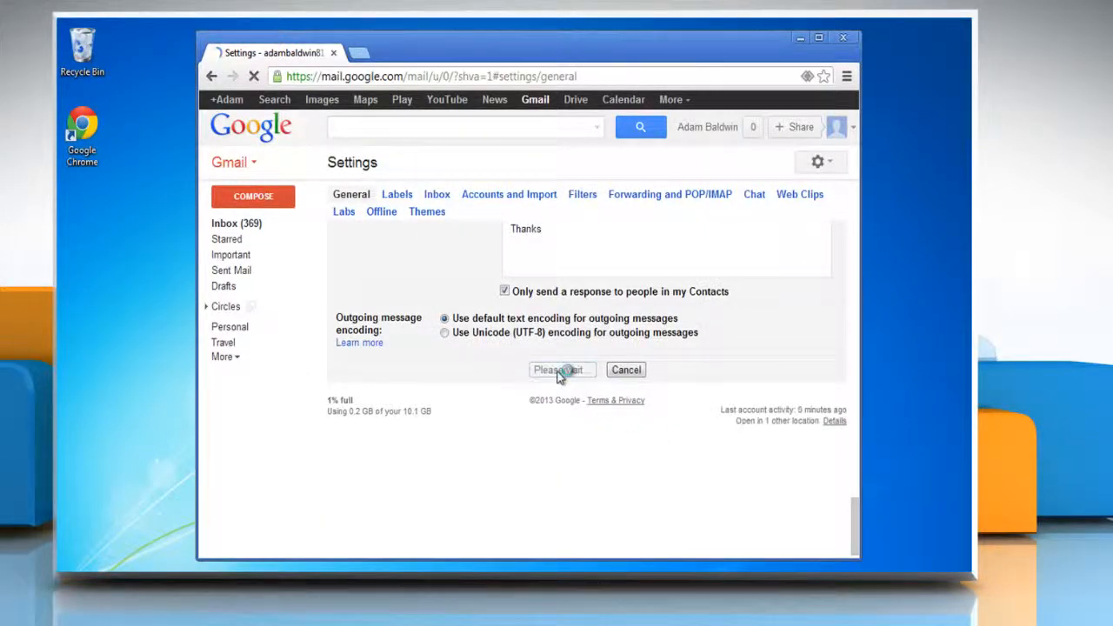
left_click(562, 369)
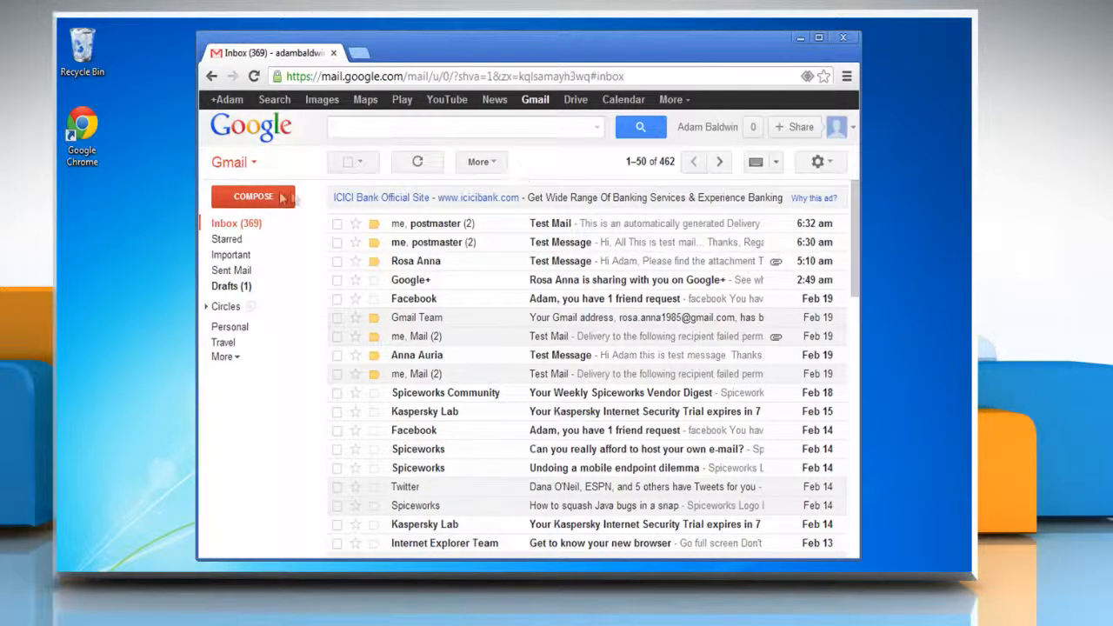
- Compose a new message and enter accented characters with the français virtual keyboard
left_click(254, 195)
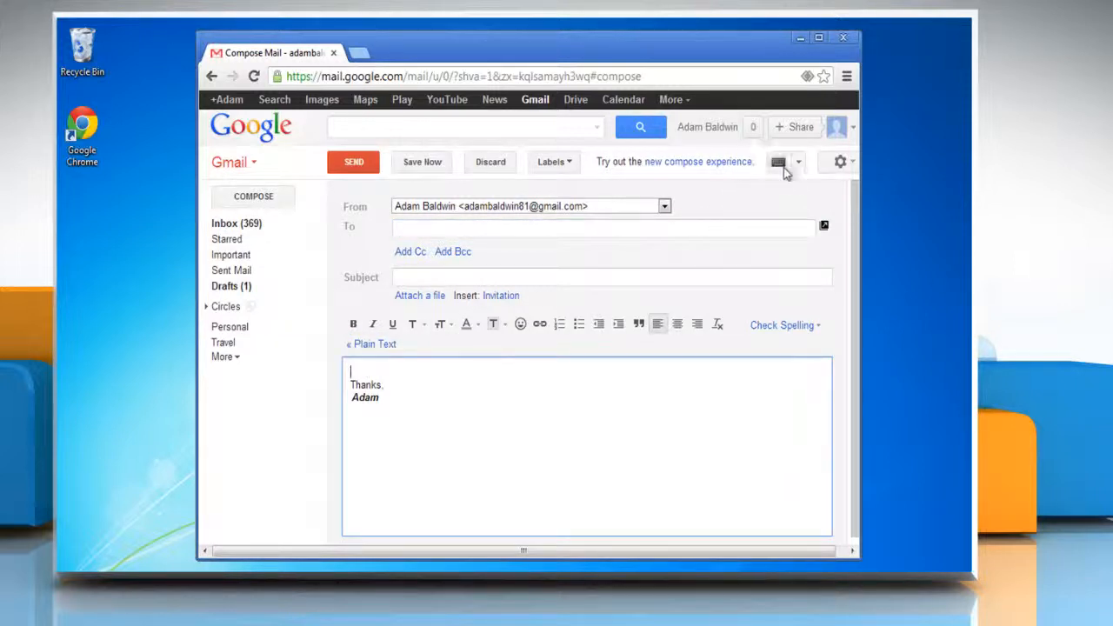
left_click(797, 162)
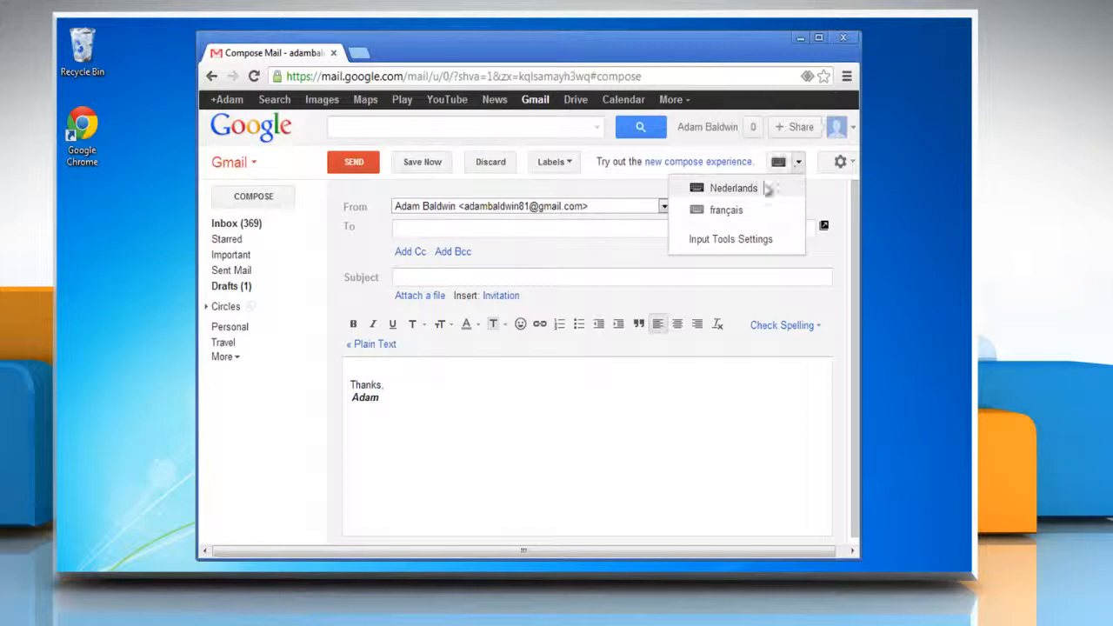
left_click(725, 208)
type("ùùùàà")
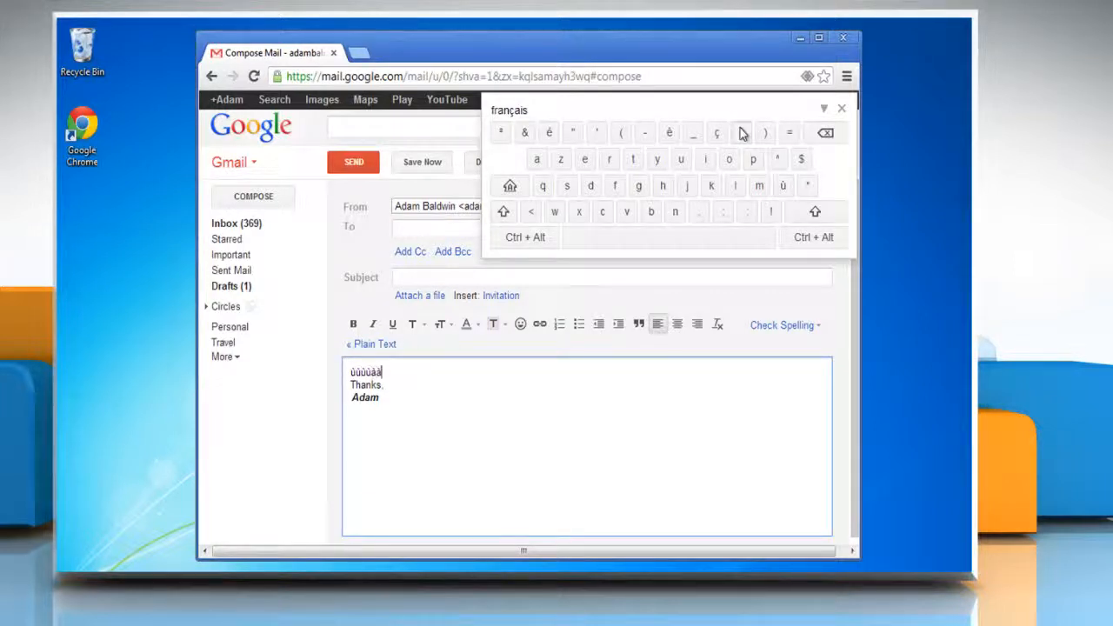
left_click(741, 133)
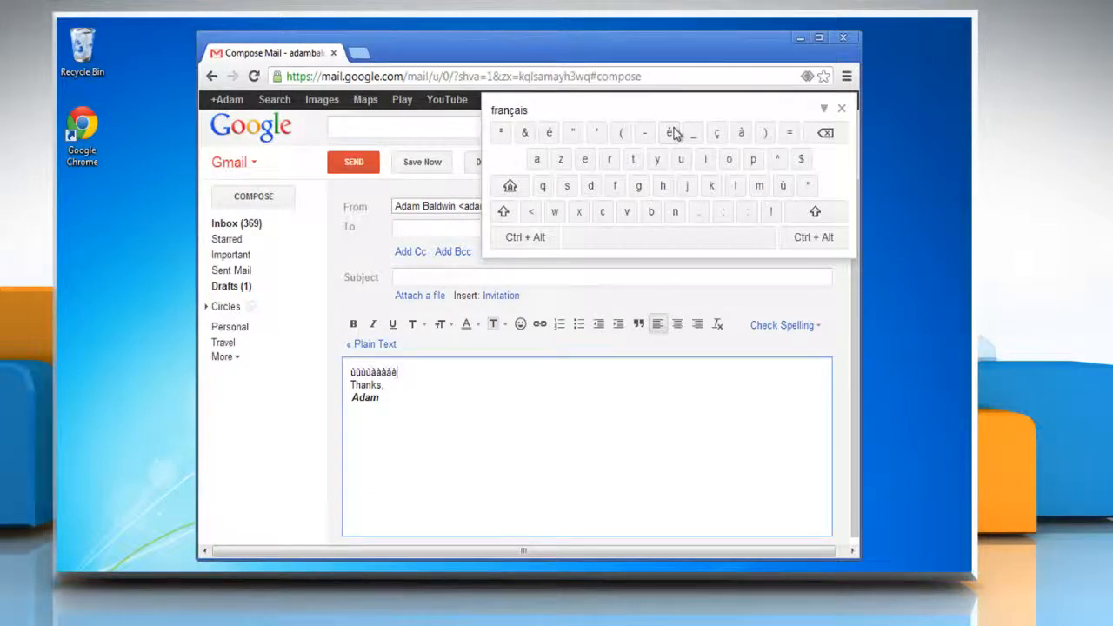